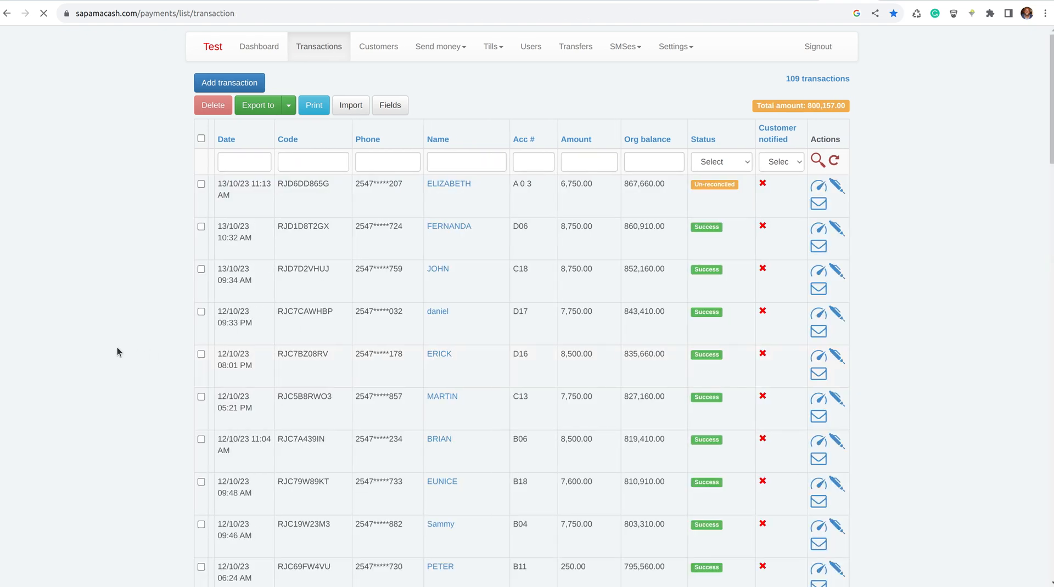
Scroll to the red-flagged rows and highlight the 'Missing transaction: 8,500.00' note
{"action": "scroll", "scroll_direction": "down", "scroll_amount": 3}
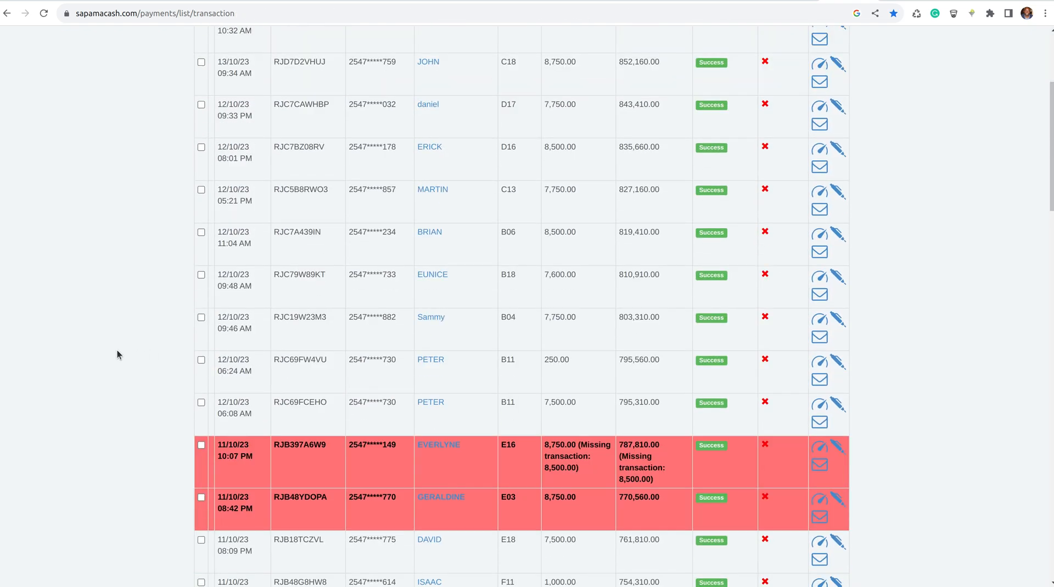
{"action": "scroll", "scroll_direction": "down", "scroll_amount": 3}
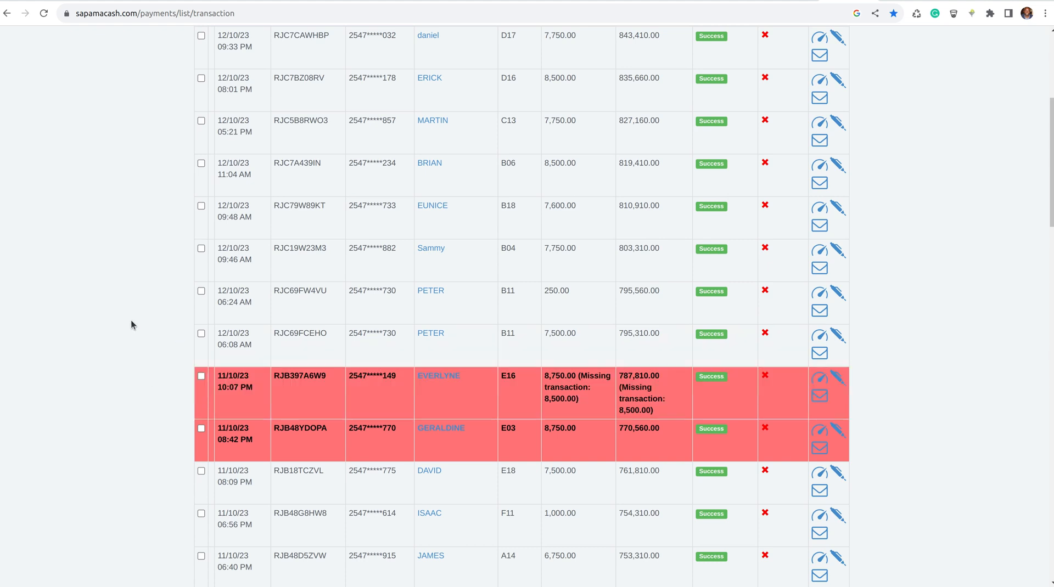
{"action": "mouse_move", "coordinate": [73, 349]}
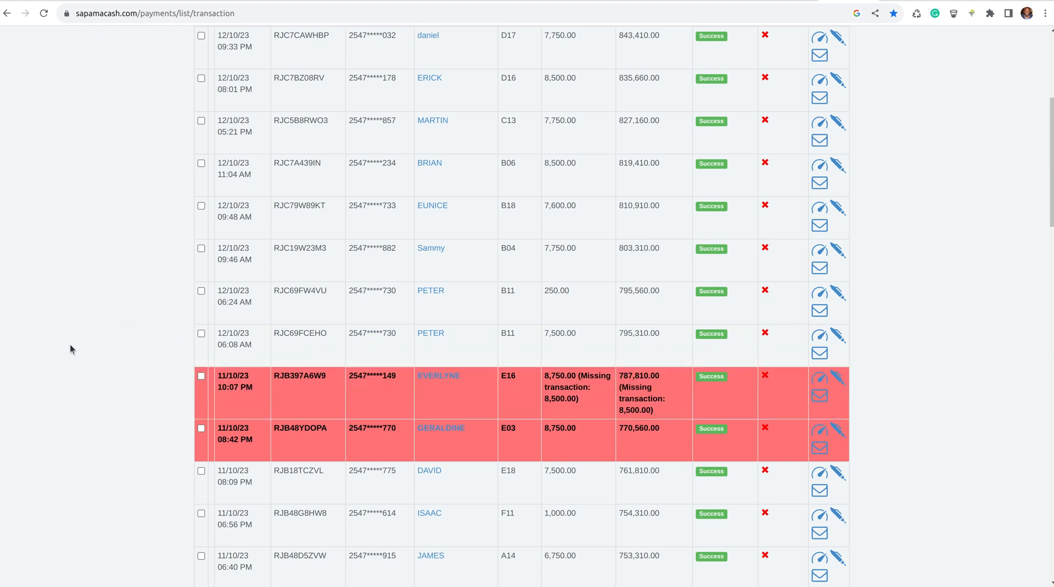
{"action": "mouse_move", "coordinate": [72, 374]}
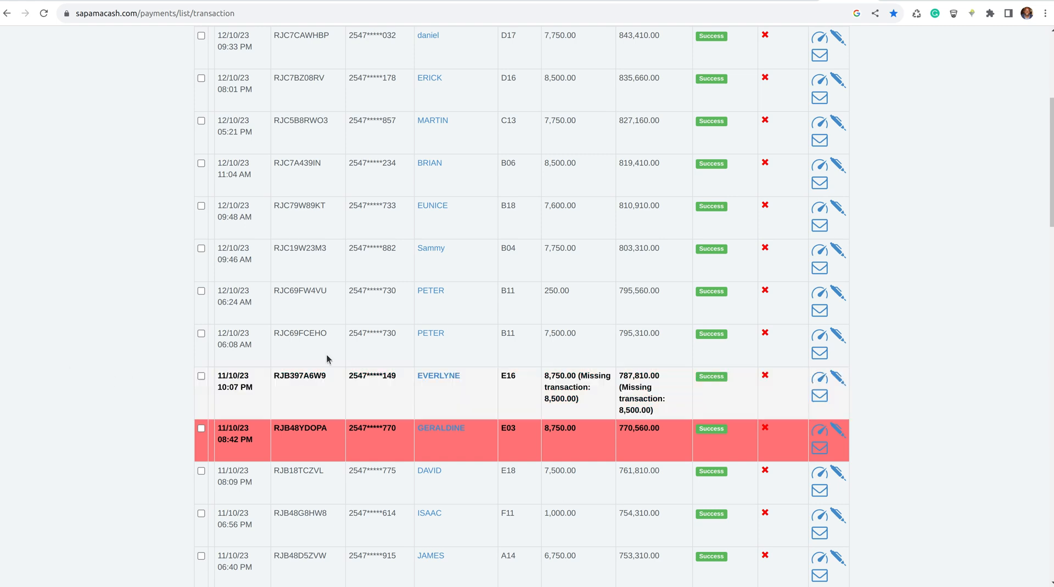
{"action": "scroll", "scroll_direction": "down", "scroll_amount": 3}
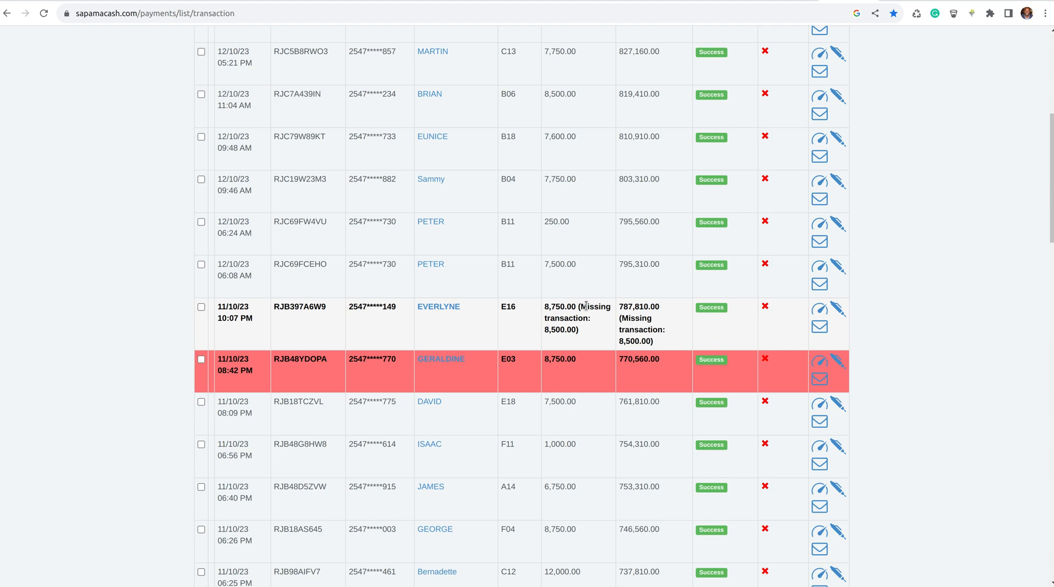
{"action": "double_click", "coordinate": [566, 319]}
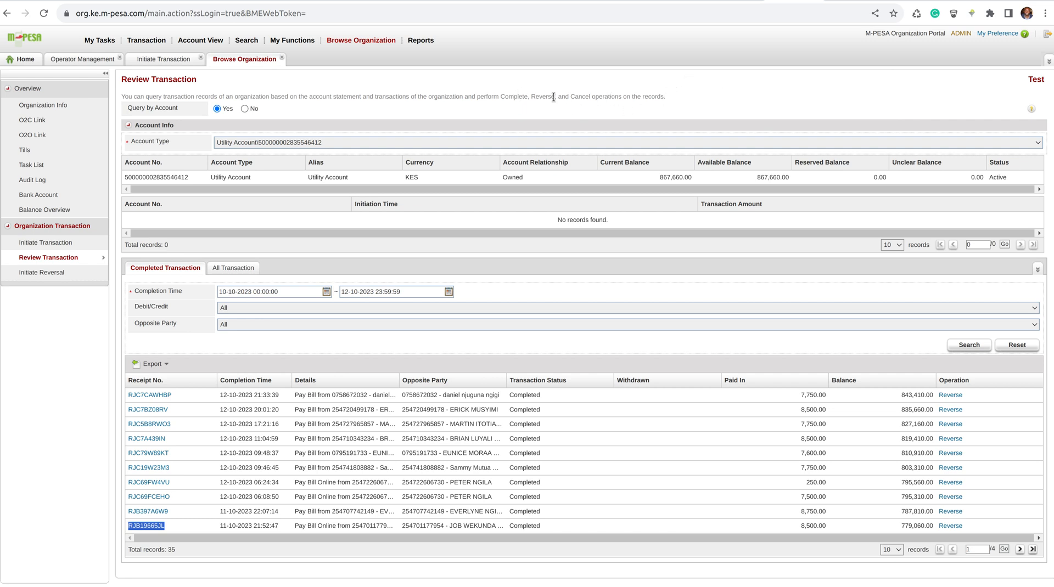
{"action": "mouse_move", "coordinate": [542, 107]}
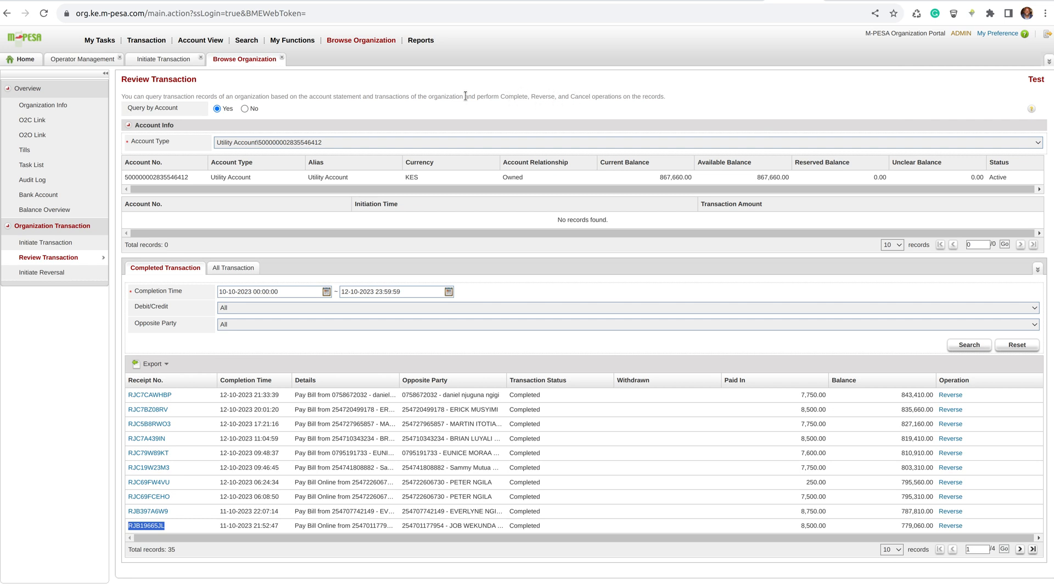
{"action": "mouse_move", "coordinate": [439, 88]}
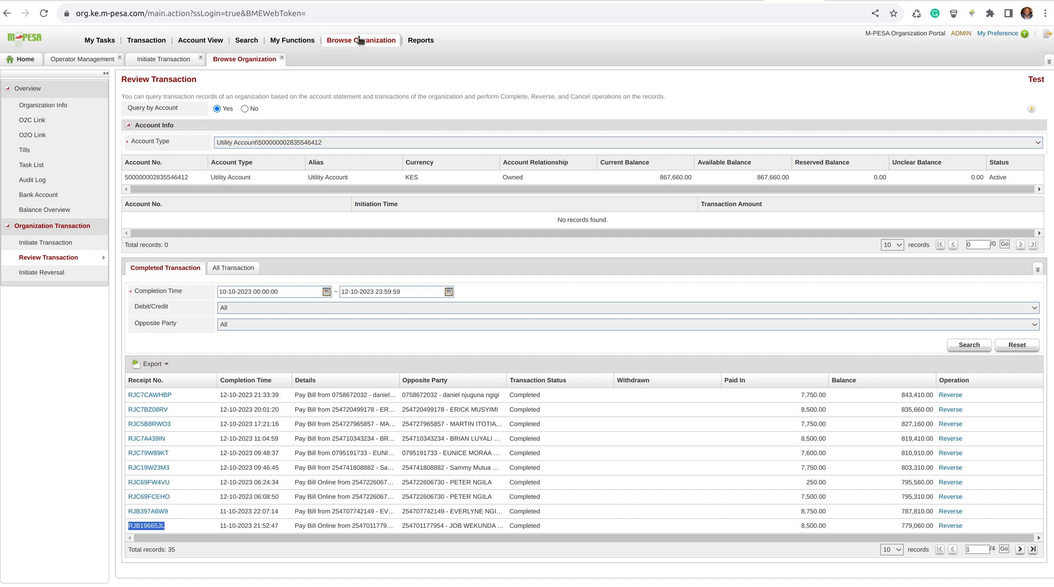
{"action": "mouse_move", "coordinate": [363, 42]}
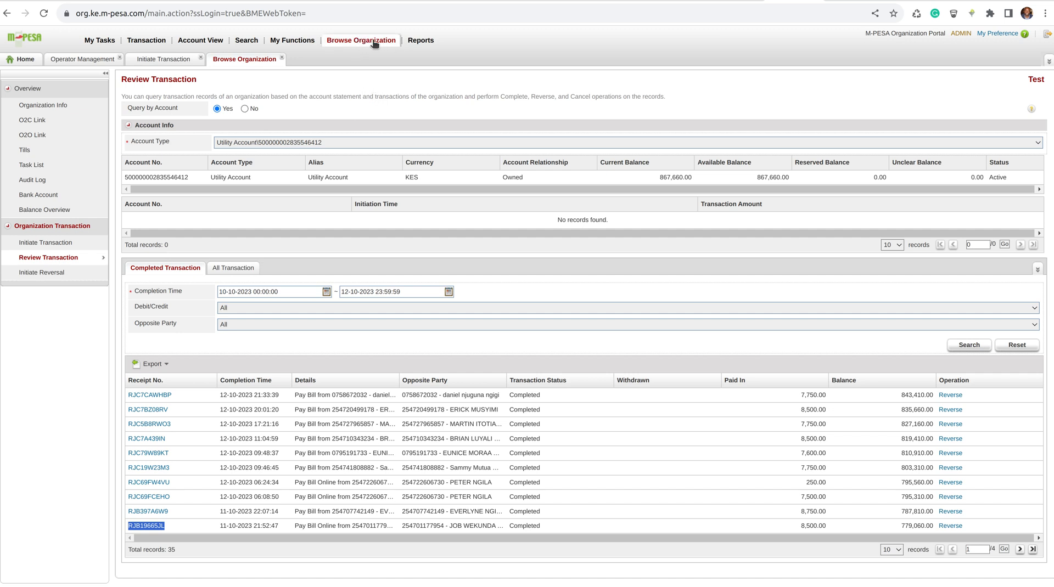
{"action": "mouse_move", "coordinate": [47, 257]}
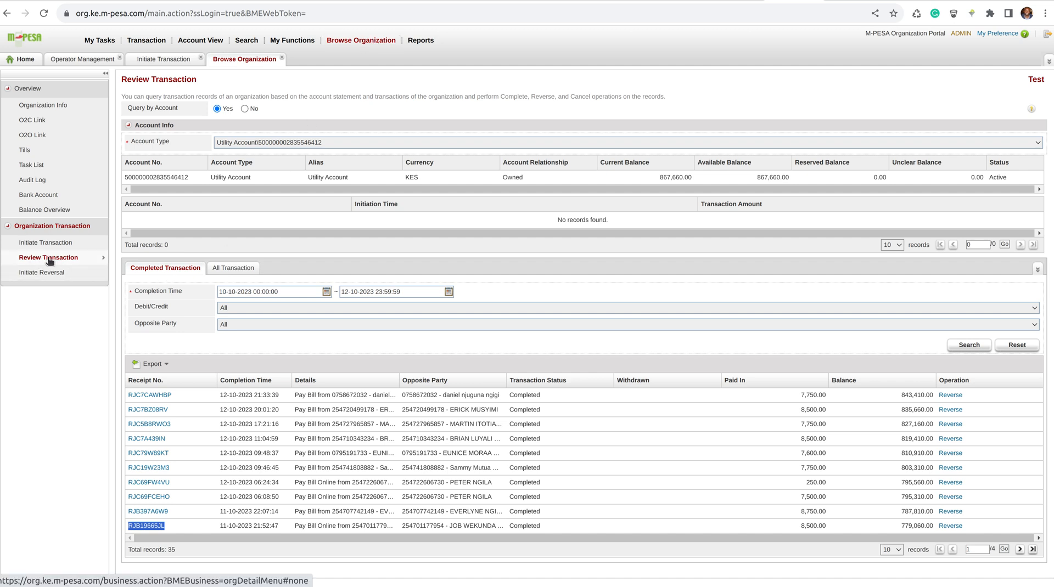
{"action": "mouse_move", "coordinate": [44, 262]}
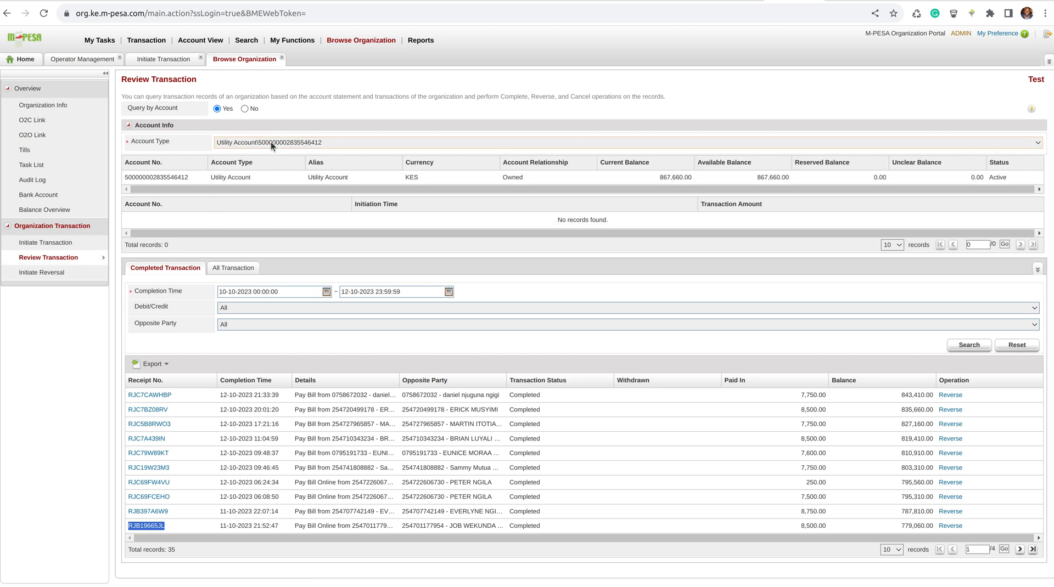
{"action": "mouse_move", "coordinate": [308, 274]}
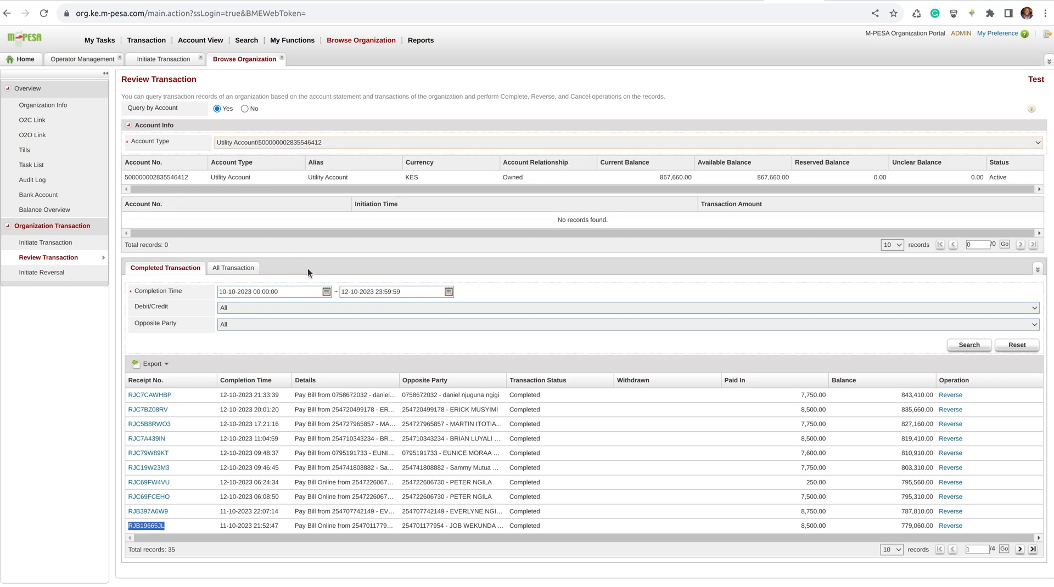
Review M-PESA's Completed Transactions and pick a receipt code to look up in SapamaCash
{"action": "left_click", "coordinate": [327, 291]}
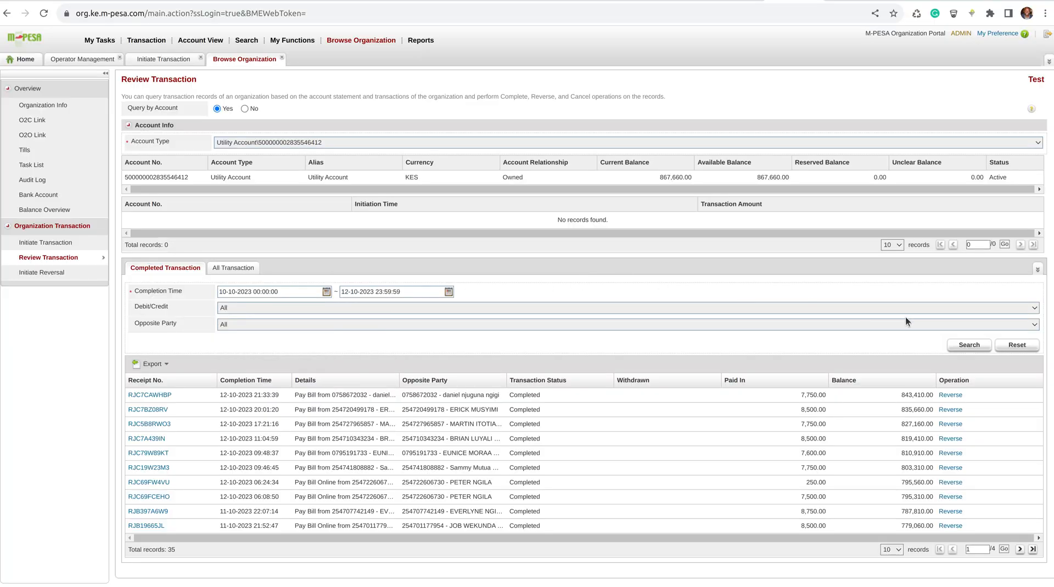
{"action": "mouse_move", "coordinate": [183, 581]}
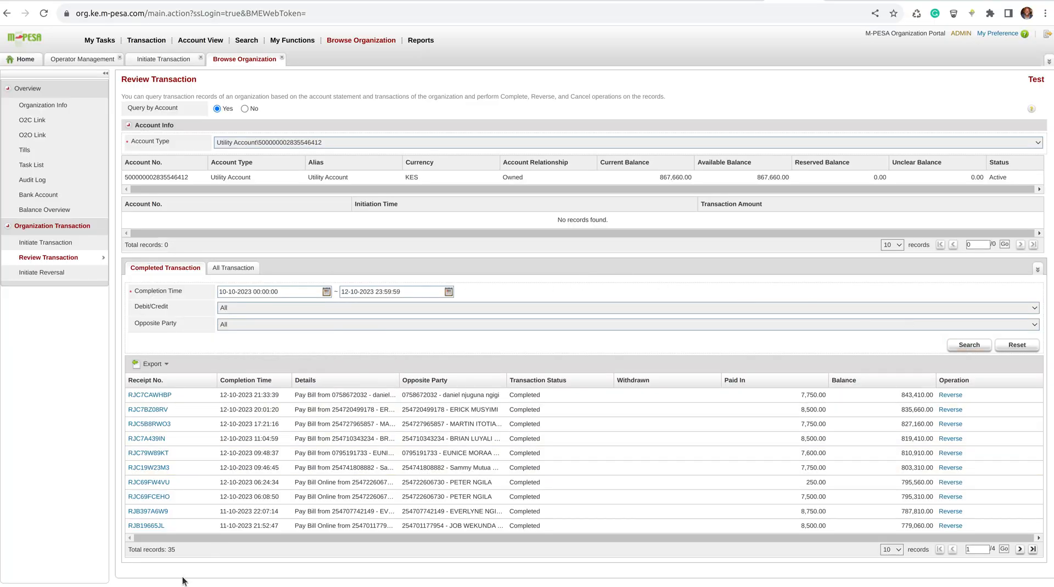
{"action": "mouse_move", "coordinate": [170, 530]}
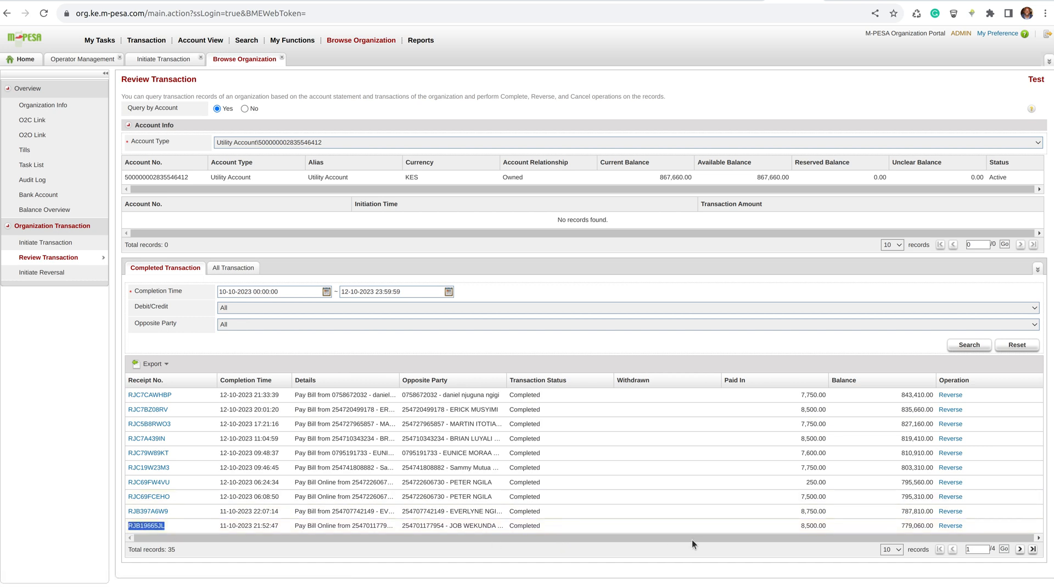
{"action": "mouse_move", "coordinate": [229, 500]}
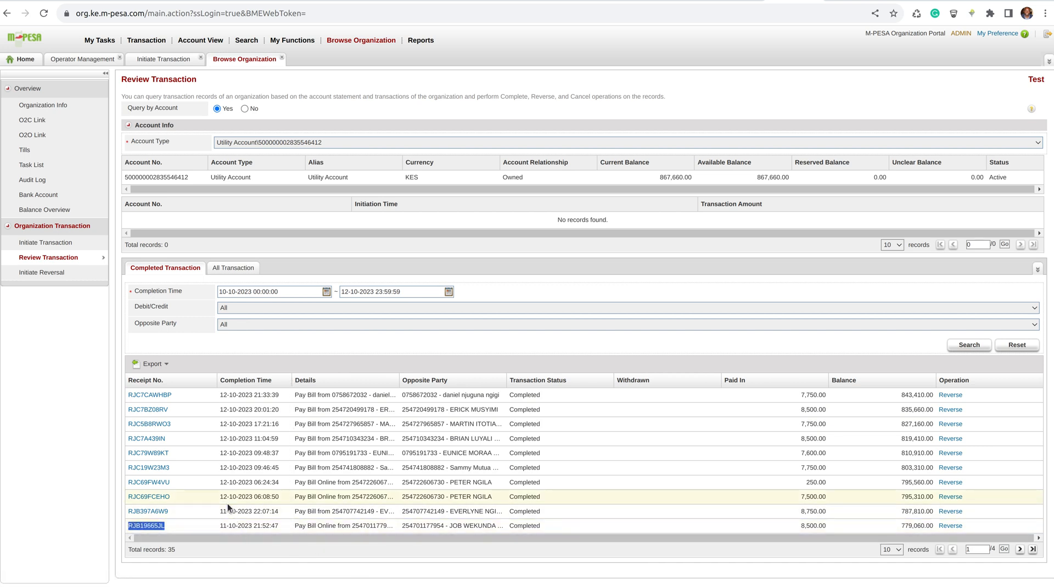
{"action": "mouse_move", "coordinate": [188, 516]}
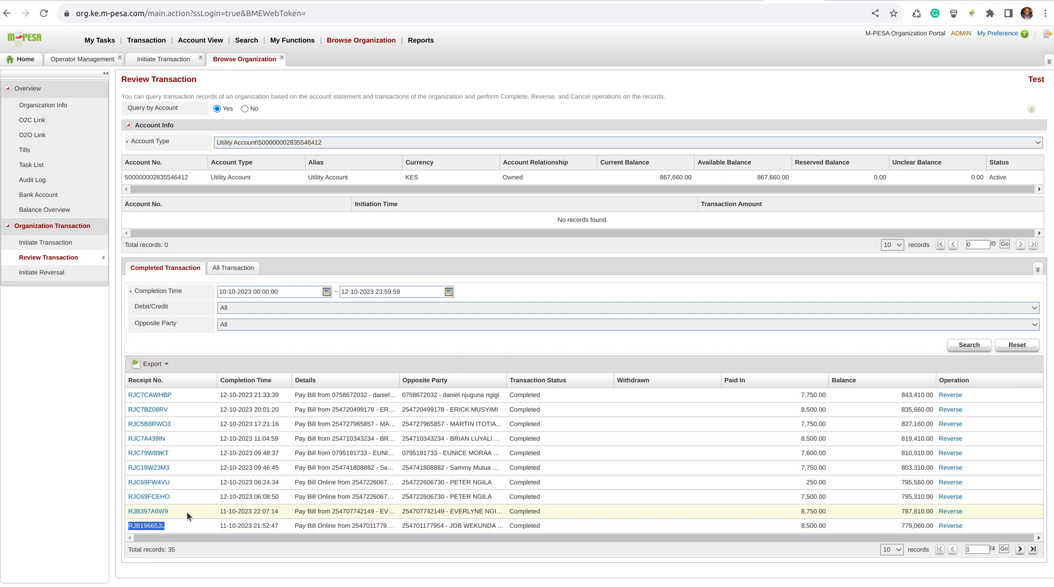
{"action": "left_click", "coordinate": [148, 511]}
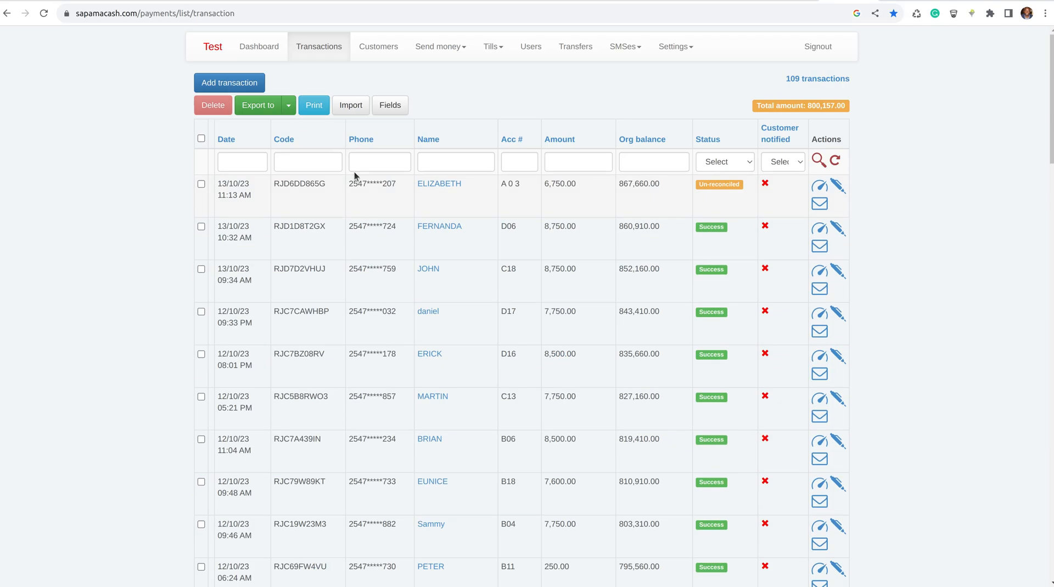
Filter the Transactions list by the receipt code, returning no matching record
{"action": "type", "text": "RJB397A6W9"}
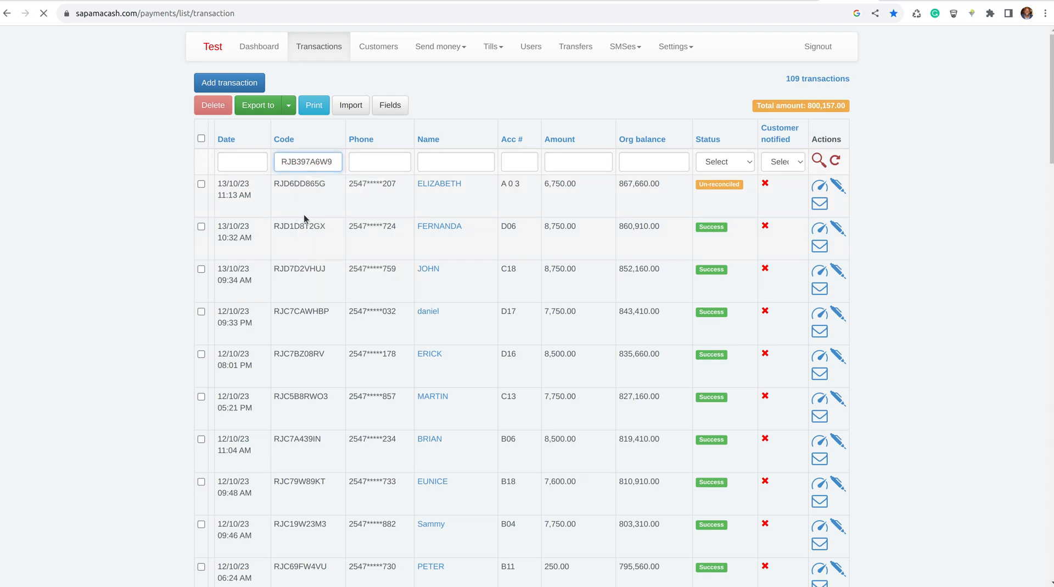
{"action": "left_click", "coordinate": [819, 161]}
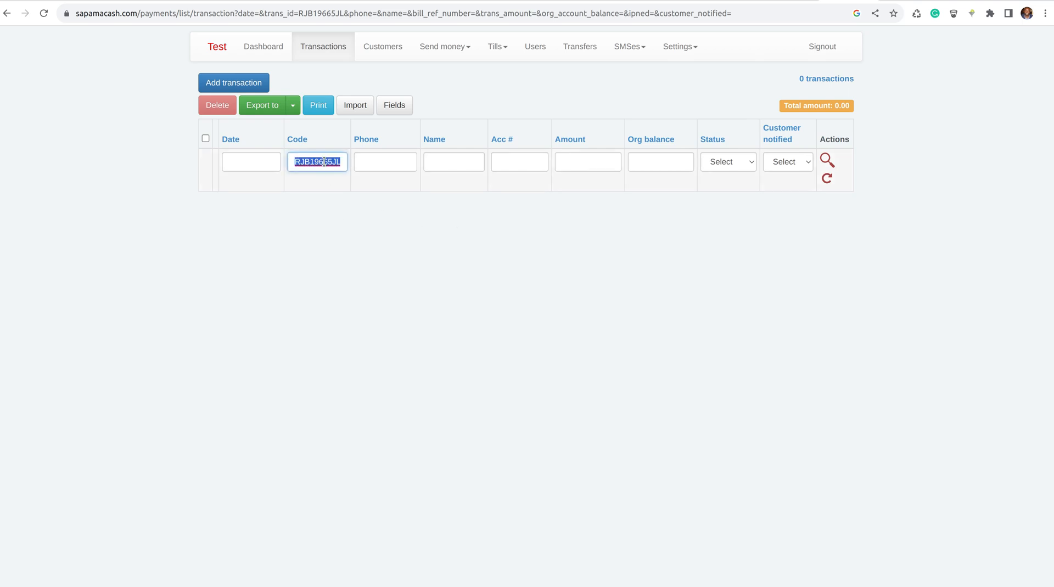
{"action": "mouse_move", "coordinate": [693, 188]}
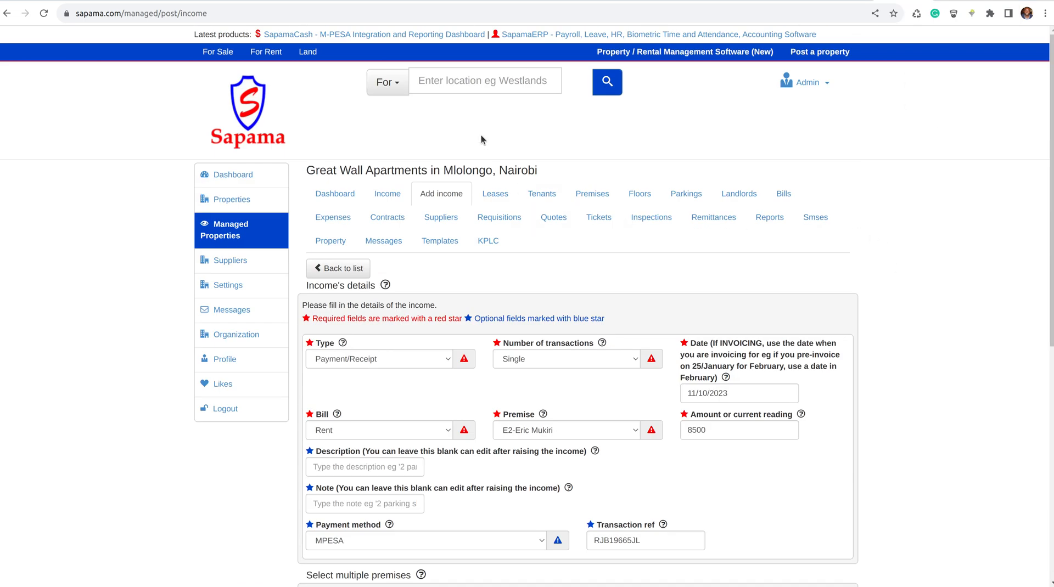
Start a Payment/Receipt income dated 10/10/2023 for Rent on premise E3
{"action": "left_click", "coordinate": [541, 193]}
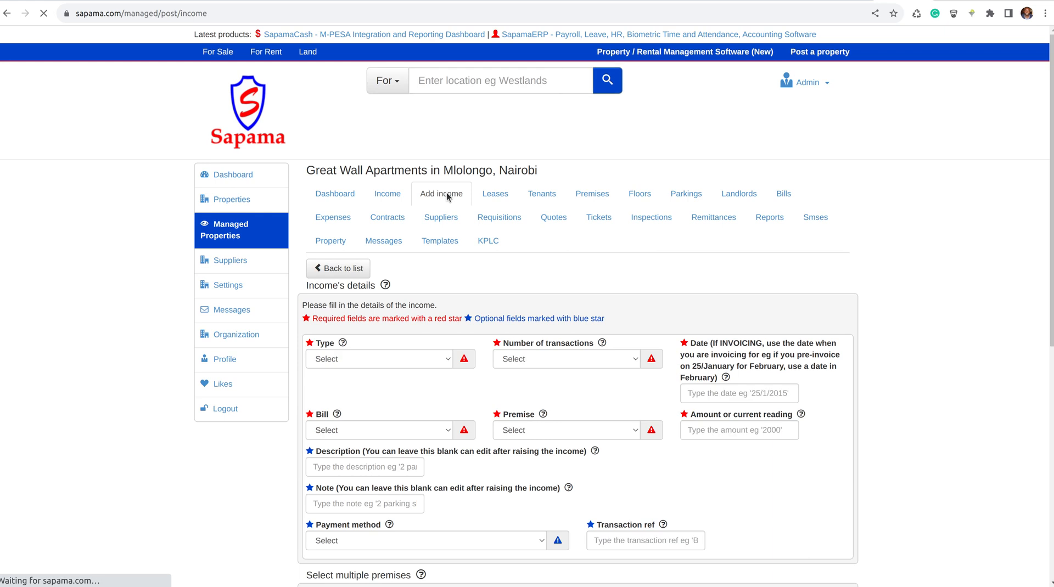
{"action": "left_click", "coordinate": [378, 359]}
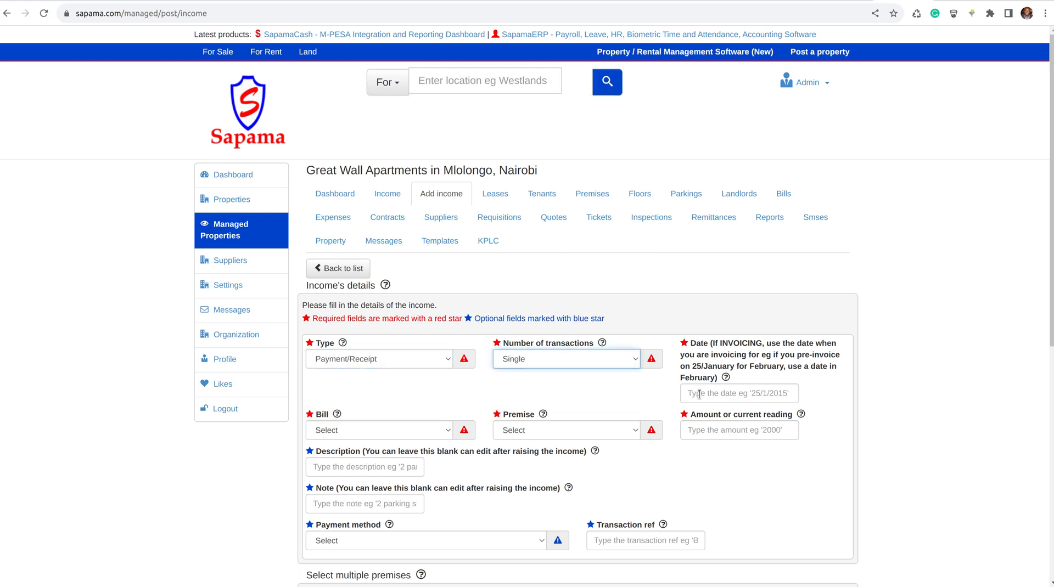
{"action": "type", "text": "10/10/2023"}
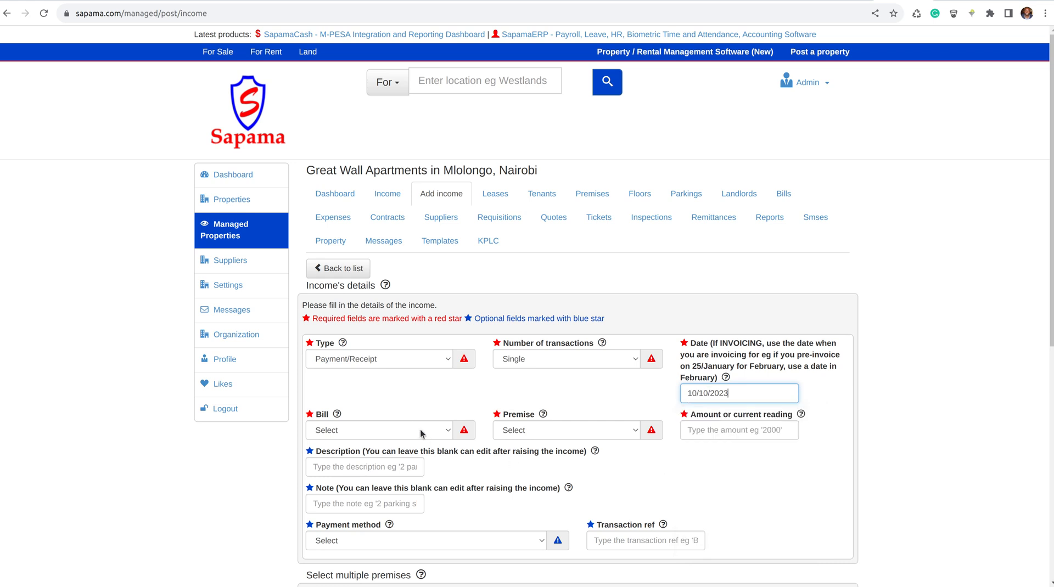
{"action": "left_click", "coordinate": [379, 431]}
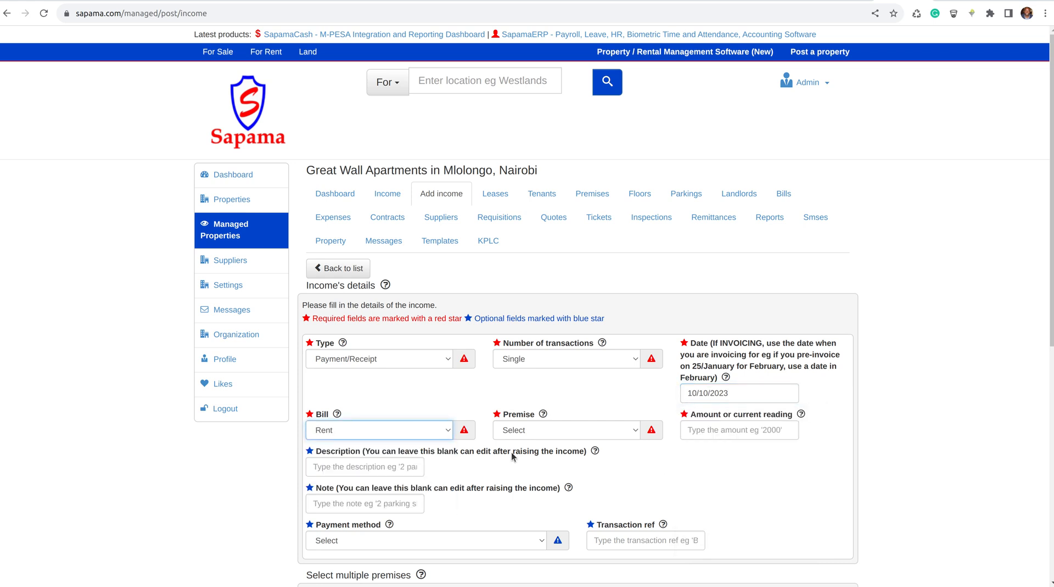
{"action": "left_click", "coordinate": [566, 430]}
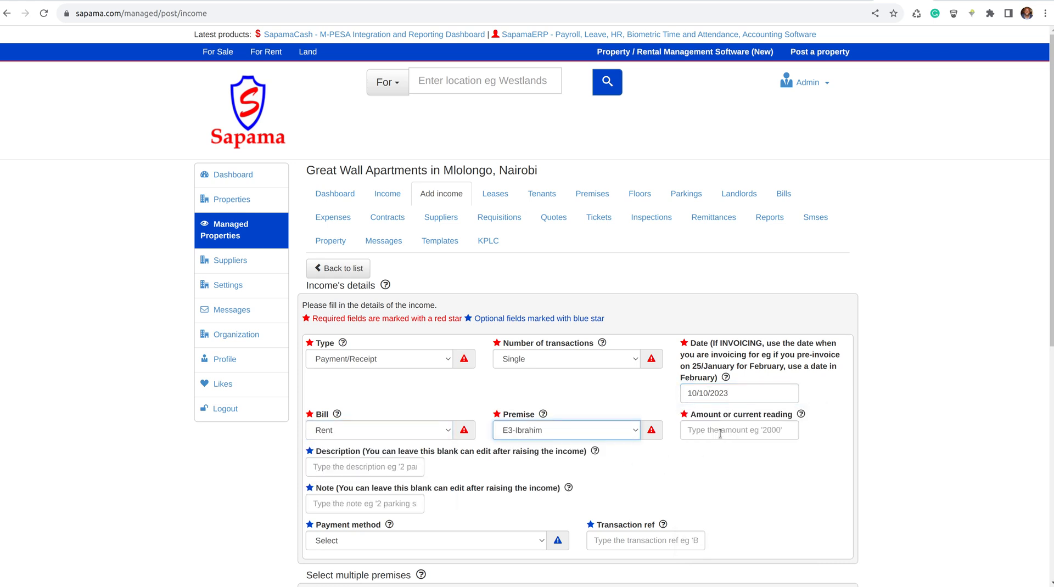
{"action": "type", "text": "8500"}
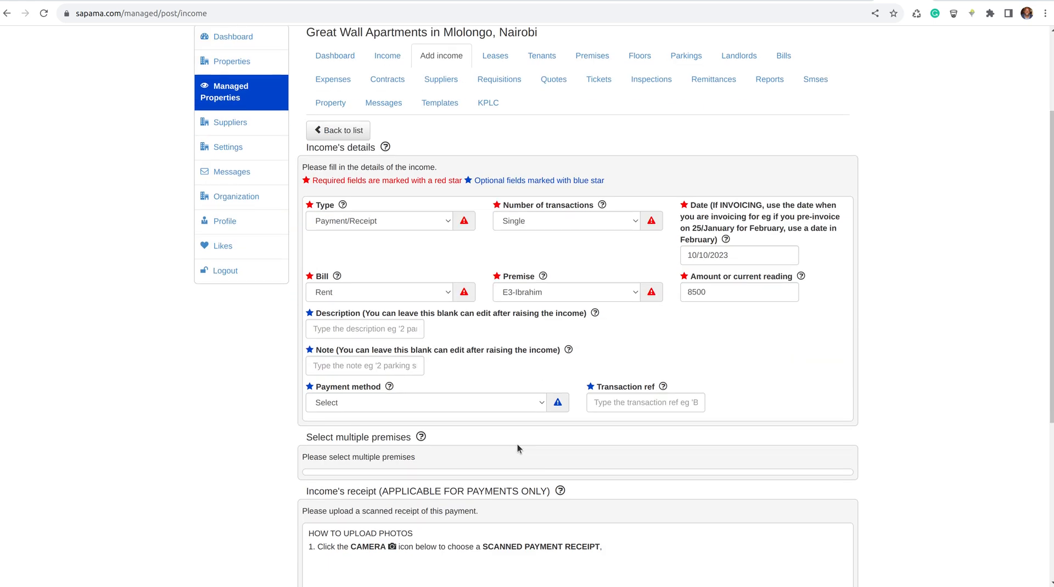
{"action": "left_click", "coordinate": [426, 403]}
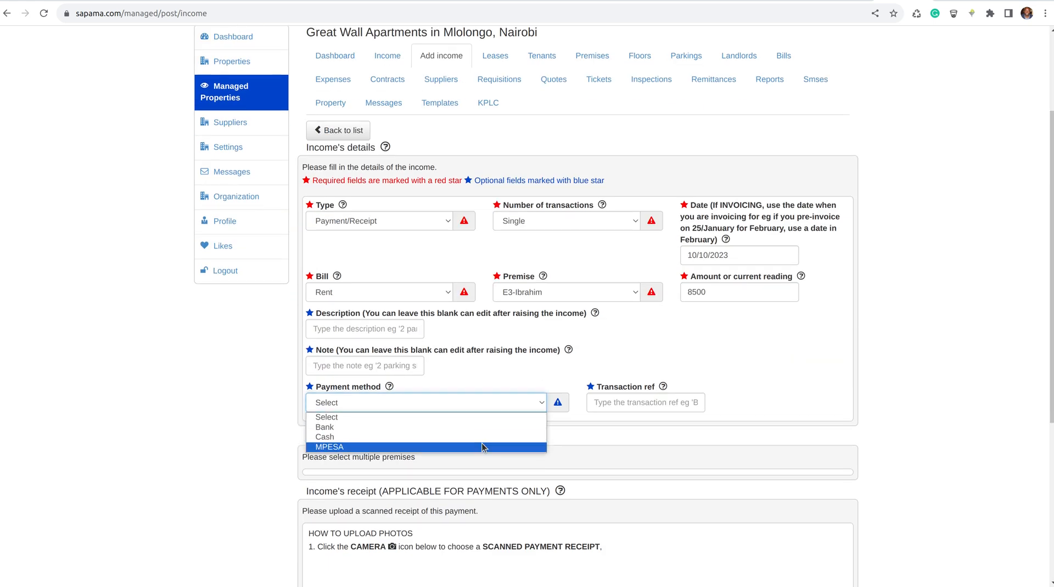
{"action": "left_click", "coordinate": [329, 447]}
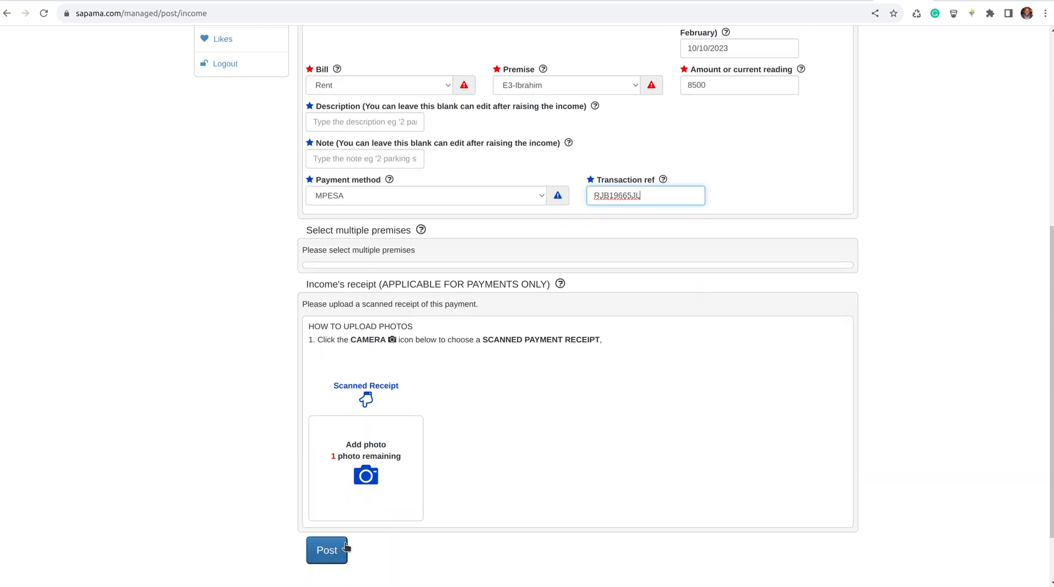
{"action": "left_click", "coordinate": [327, 550]}
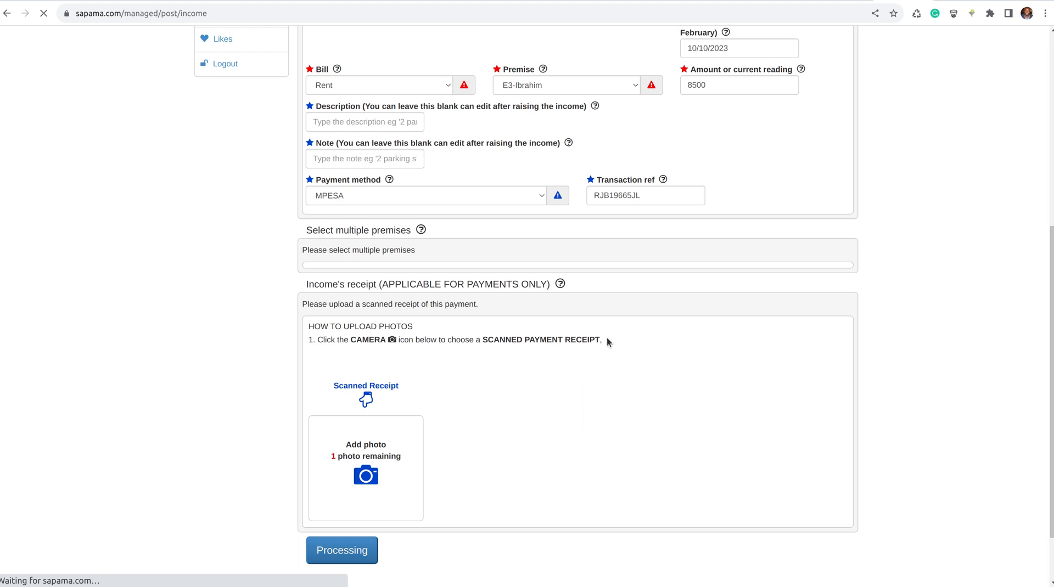